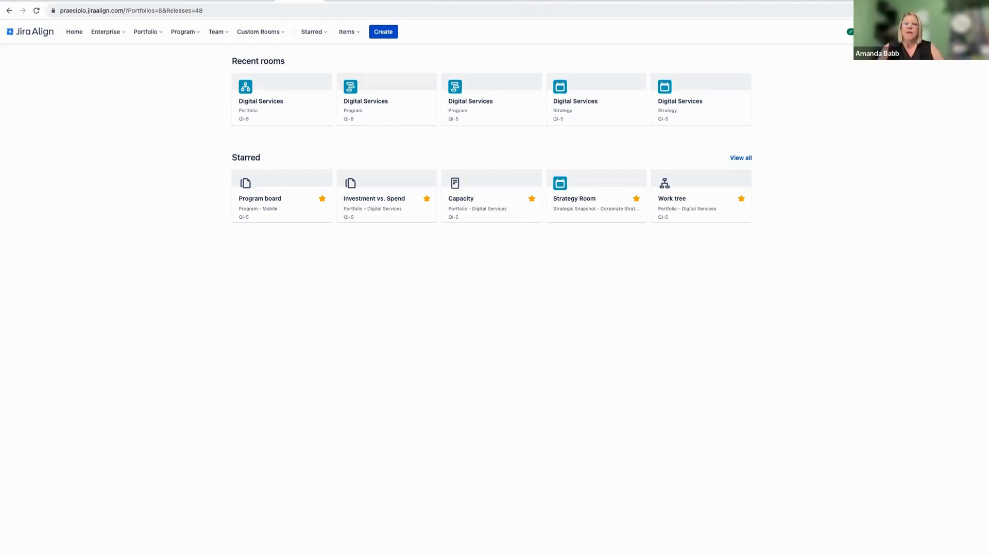
{"action": "mouse_move", "coordinate": [317, 215]}
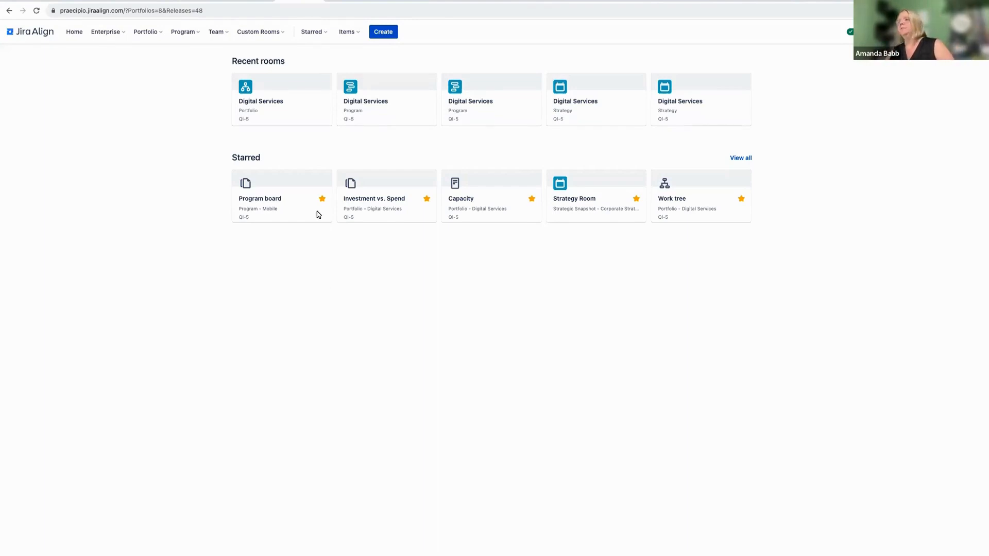
{"action": "mouse_move", "coordinate": [171, 214]}
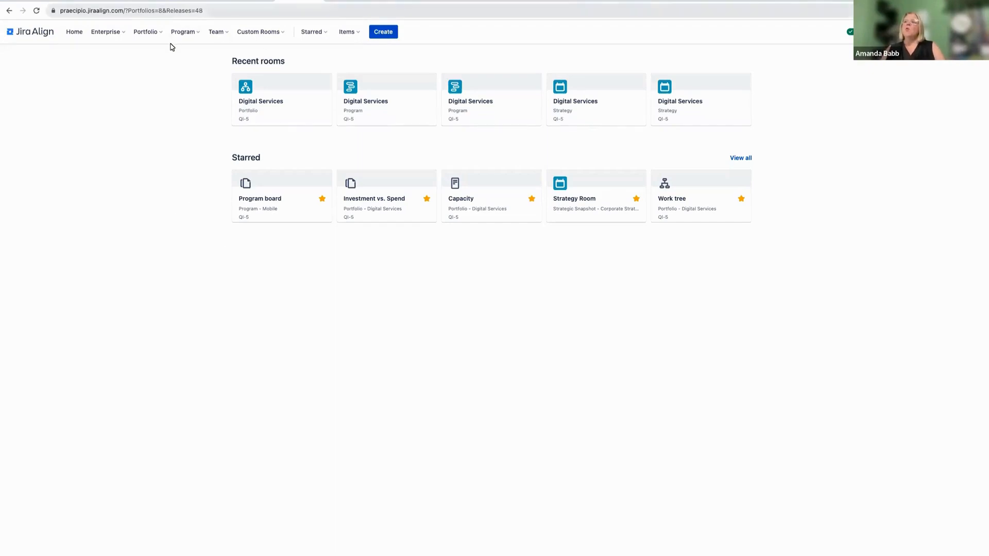
Open the Program dropdown, then the Portfolio dropdown listing Digital Services, Legacy Apps and POV Portfolio.
{"action": "left_click", "coordinate": [183, 32]}
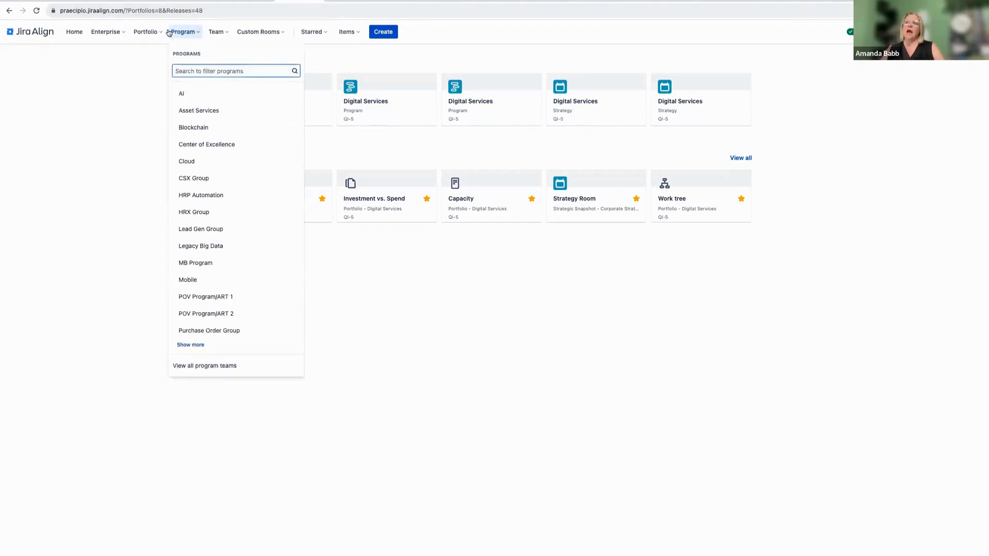
{"action": "left_click", "coordinate": [145, 32]}
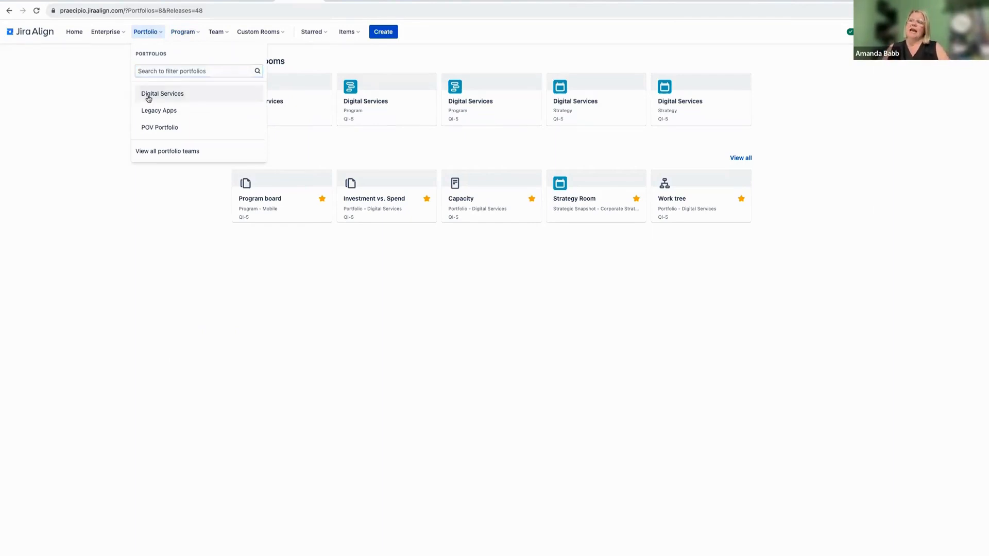
Choose Digital Services from the portfolio list to open its Portfolio Room.
{"action": "left_click", "coordinate": [161, 93]}
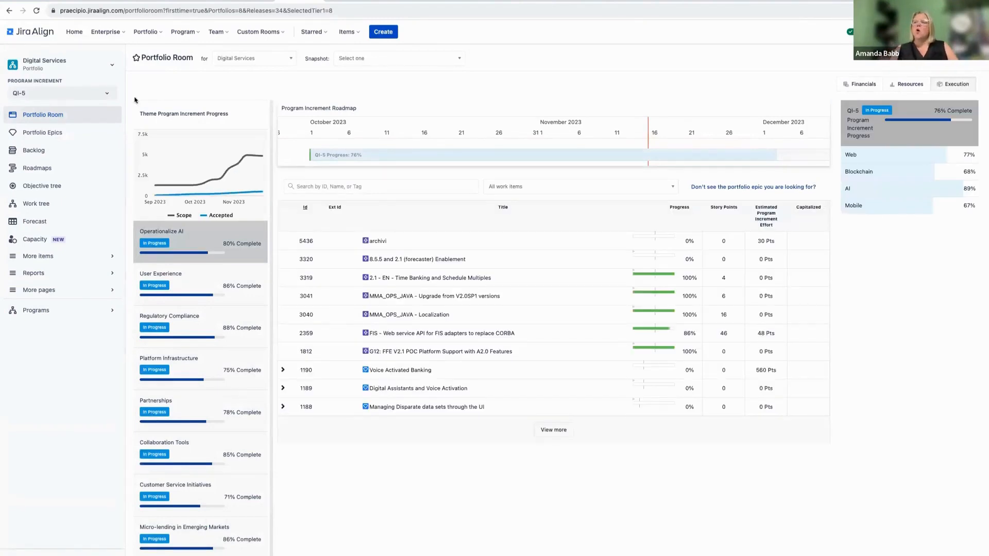
{"action": "mouse_move", "coordinate": [35, 242]}
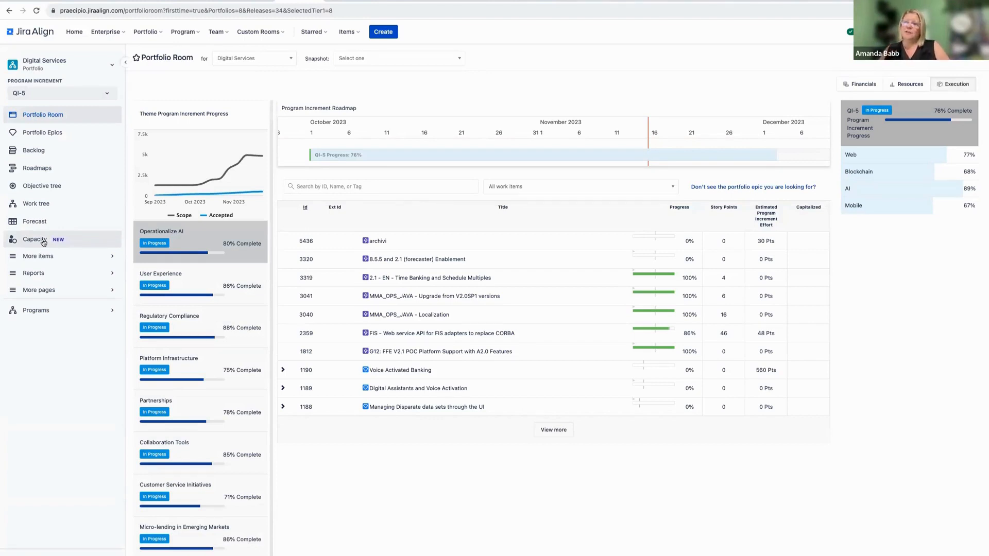
Open Capacity from the sidebar to view forecast versus capacity for AI, Blockchain, Mobile and Web.
{"action": "left_click", "coordinate": [34, 239]}
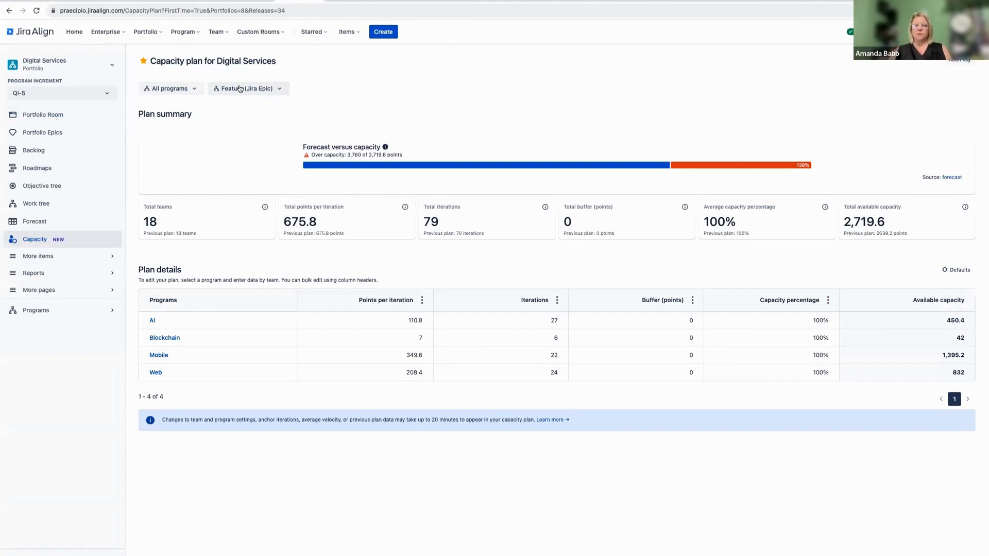
{"action": "mouse_move", "coordinate": [233, 94]}
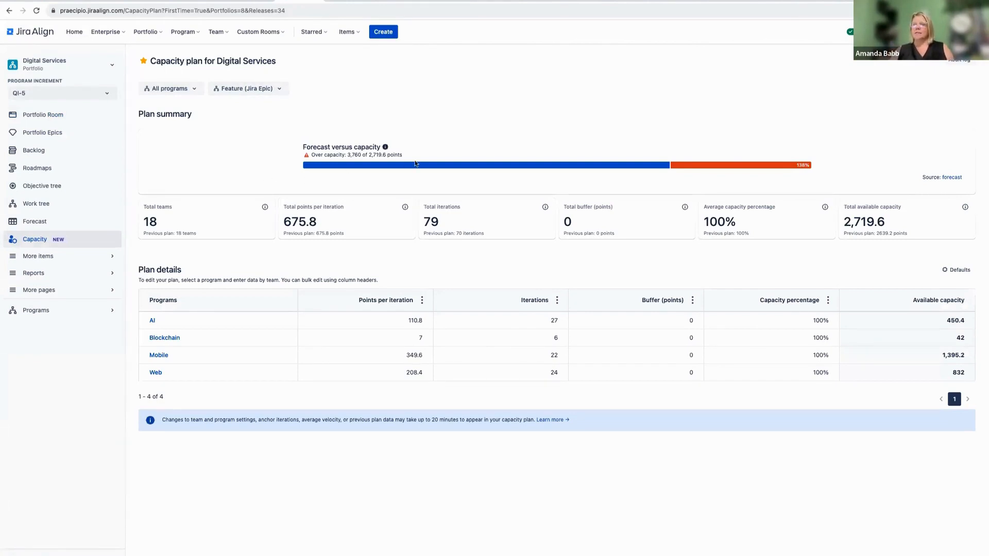
{"action": "mouse_move", "coordinate": [415, 165]}
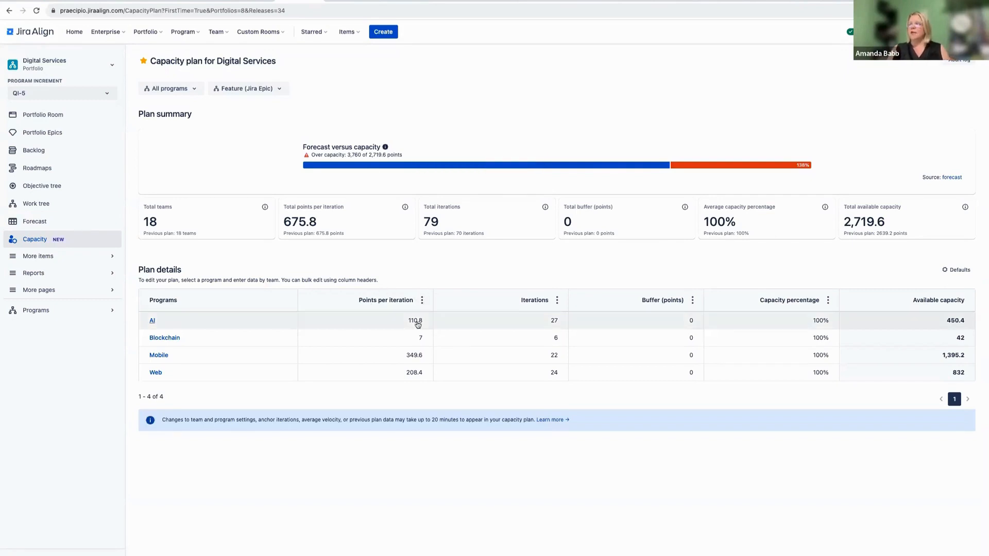
{"action": "mouse_move", "coordinate": [416, 323]}
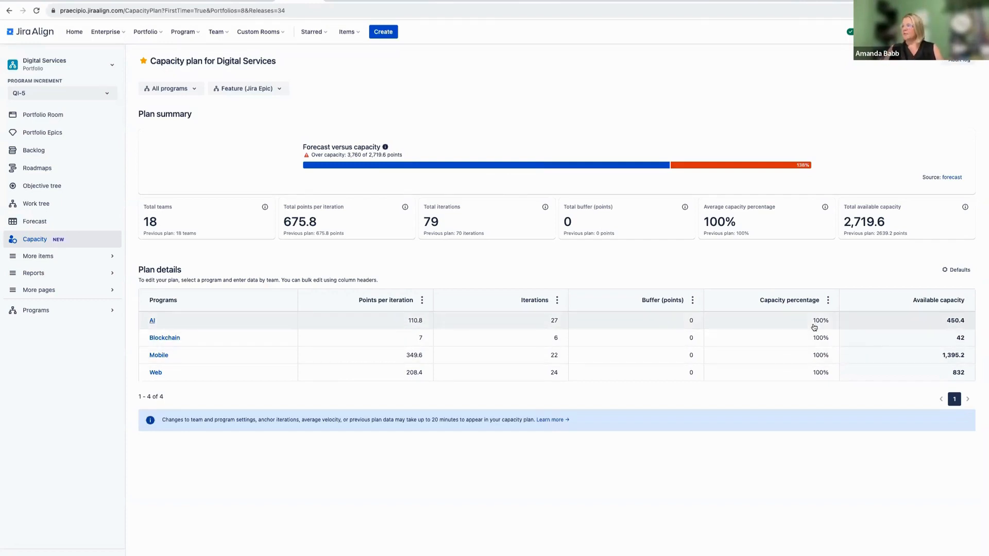
{"action": "mouse_move", "coordinate": [814, 328]}
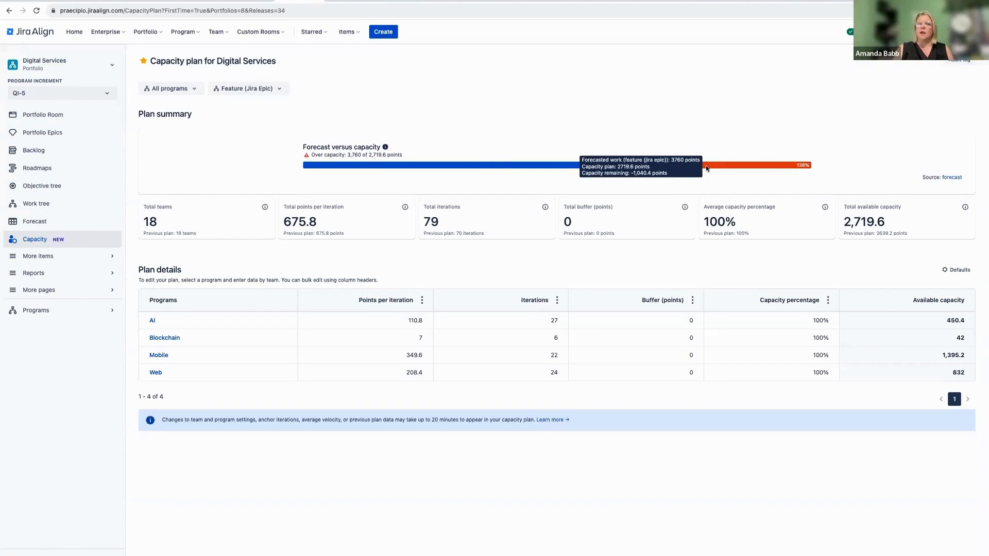
{"action": "mouse_move", "coordinate": [223, 163]}
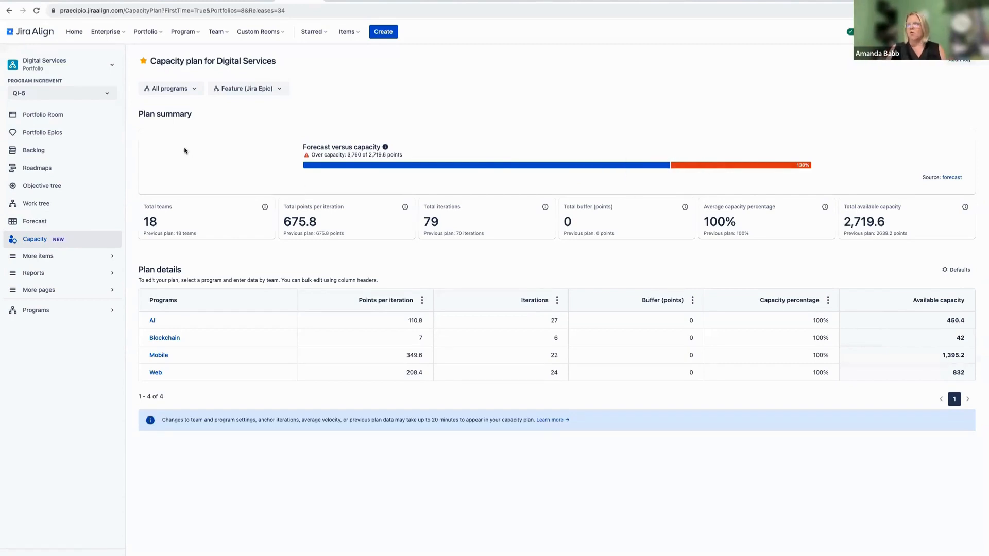
Open the Mobile program's team capacity and review Baltimore's points-per-iteration choices unchanged.
{"action": "left_click", "coordinate": [158, 355]}
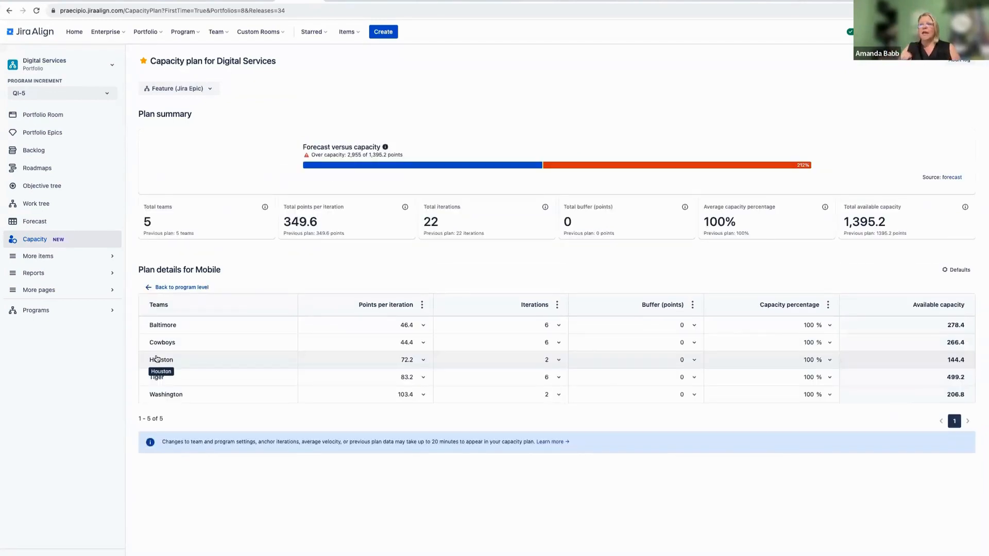
{"action": "mouse_move", "coordinate": [631, 369]}
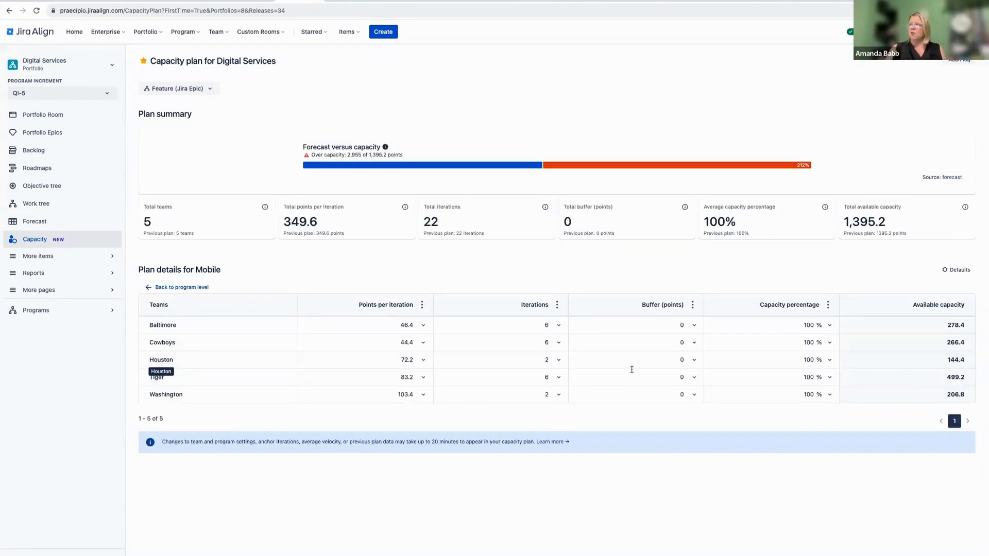
{"action": "left_click", "coordinate": [423, 325]}
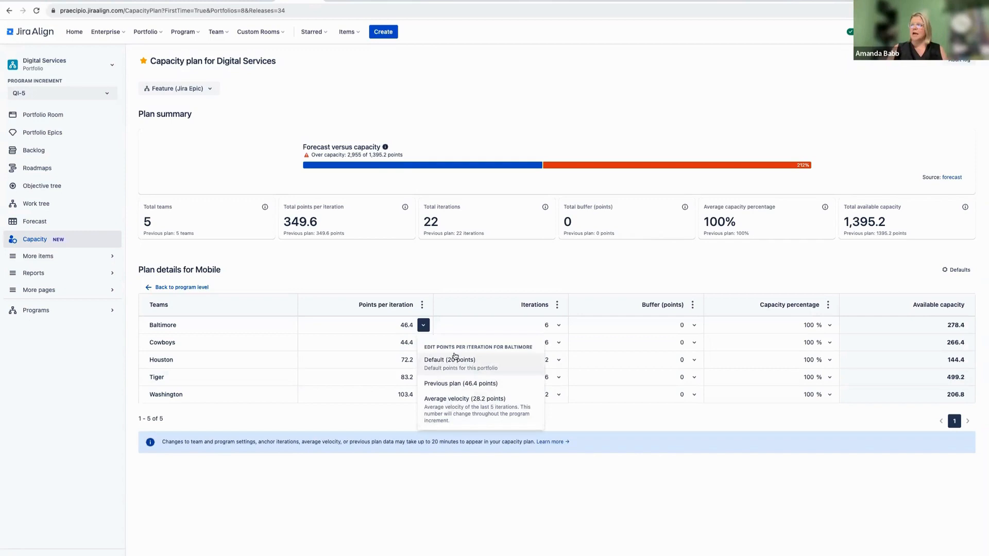
{"action": "mouse_move", "coordinate": [439, 417]}
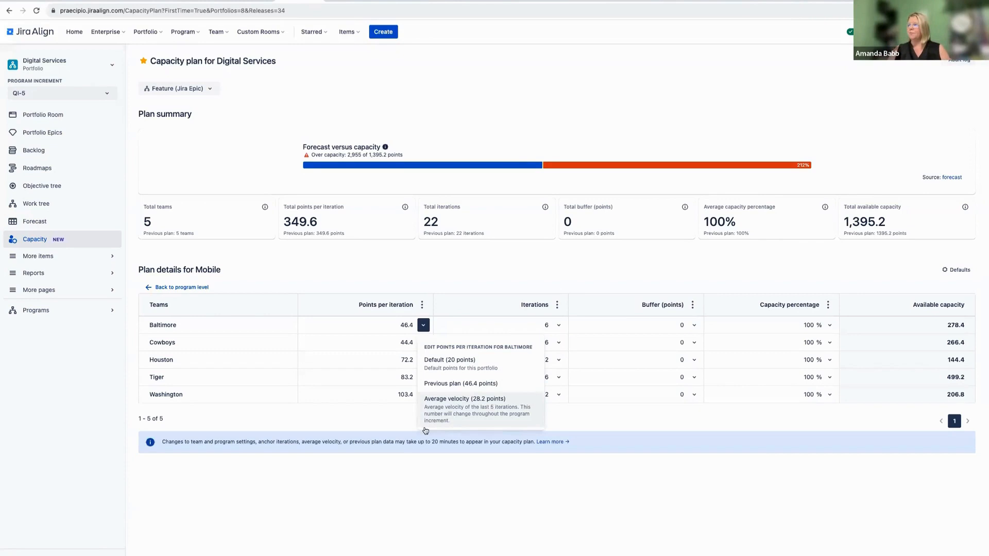
{"action": "left_click", "coordinate": [563, 331]}
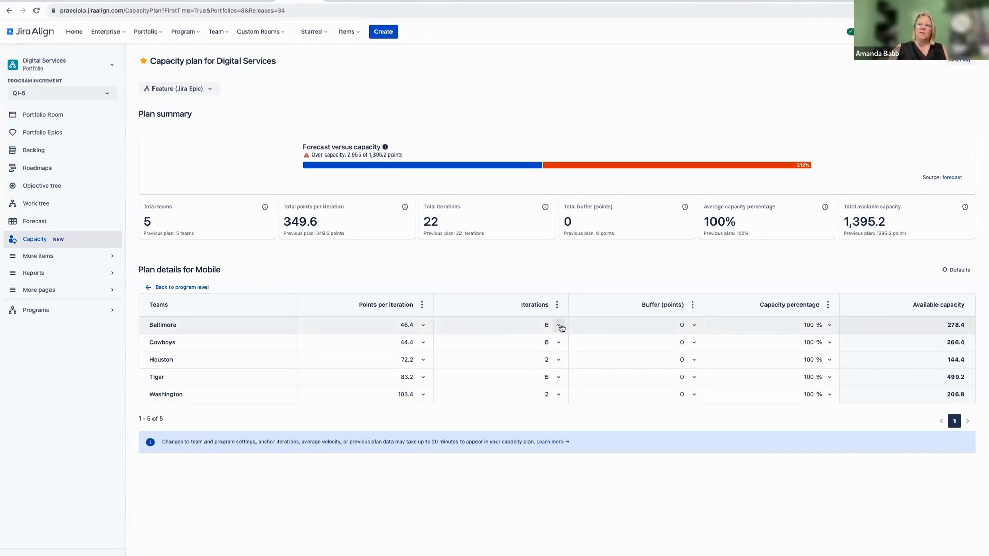
Review Baltimore's iteration choices unchanged, then show its zero-point buffer options.
{"action": "left_click", "coordinate": [559, 326]}
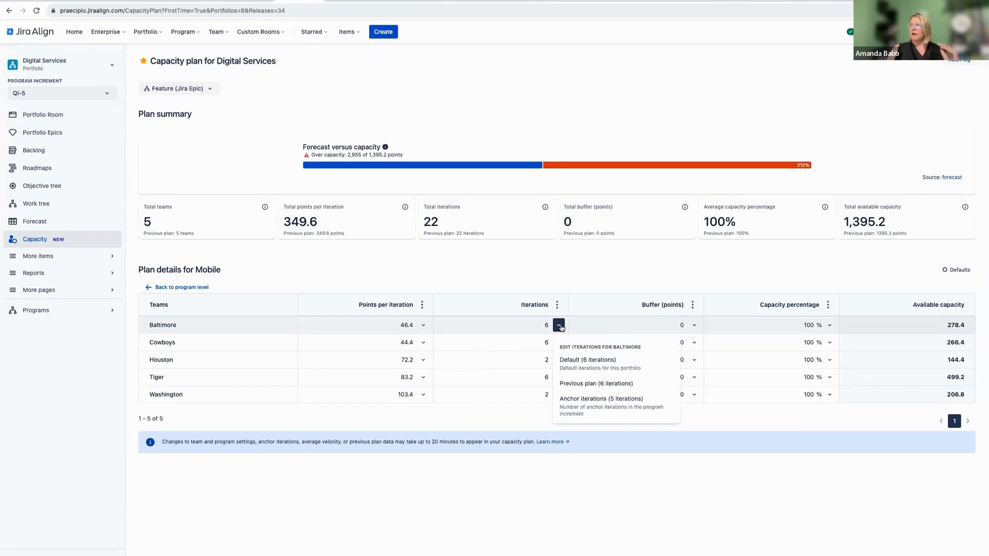
{"action": "mouse_move", "coordinate": [580, 385]}
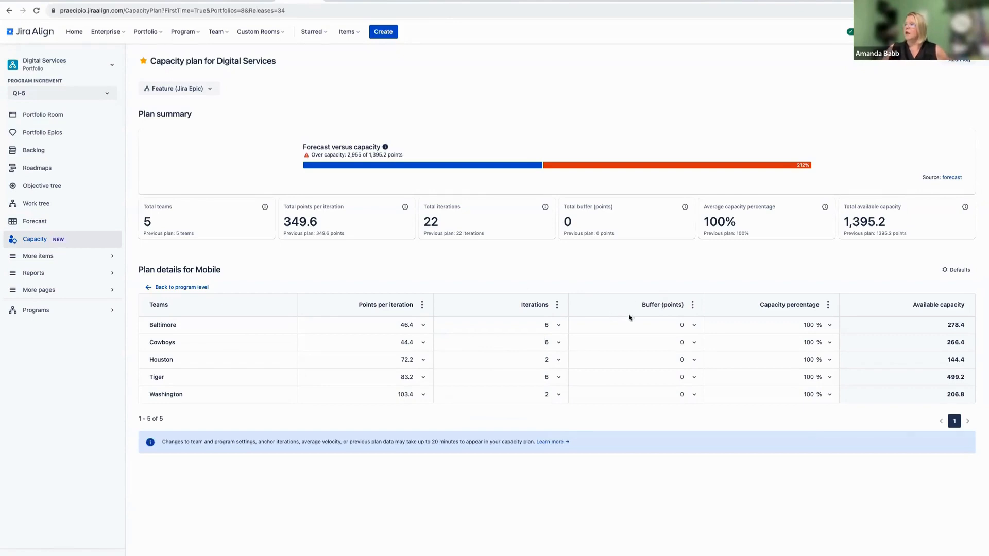
{"action": "mouse_move", "coordinate": [692, 321]}
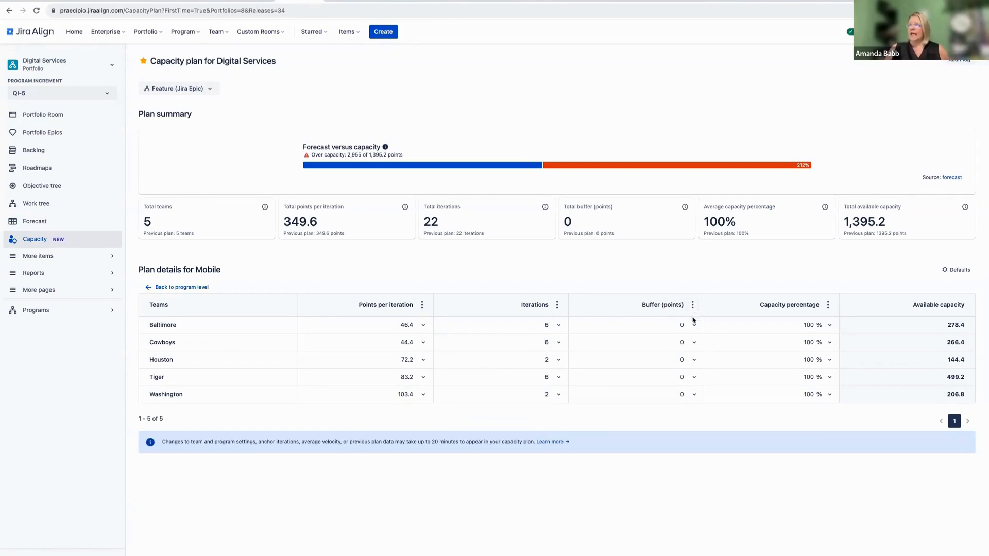
{"action": "left_click", "coordinate": [693, 325]}
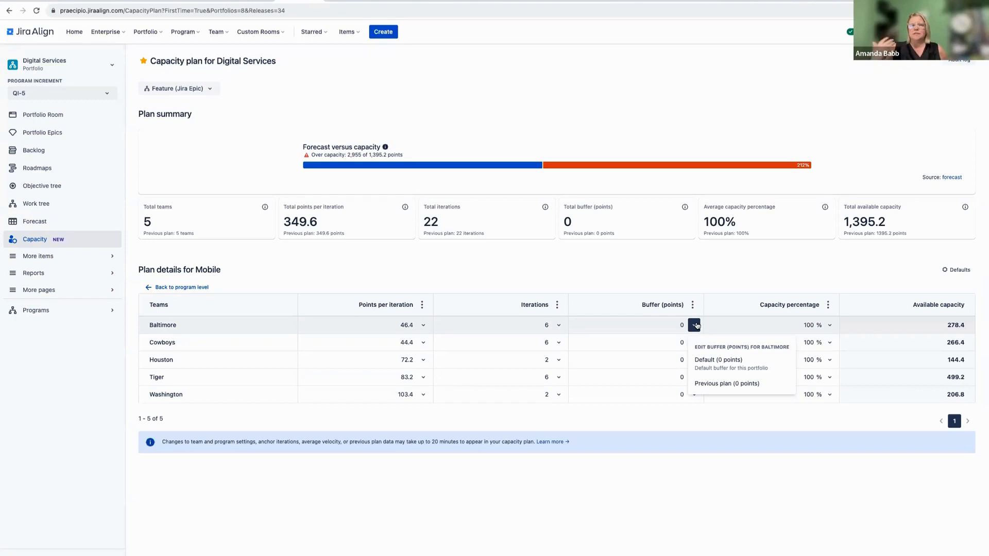
{"action": "mouse_move", "coordinate": [544, 366]}
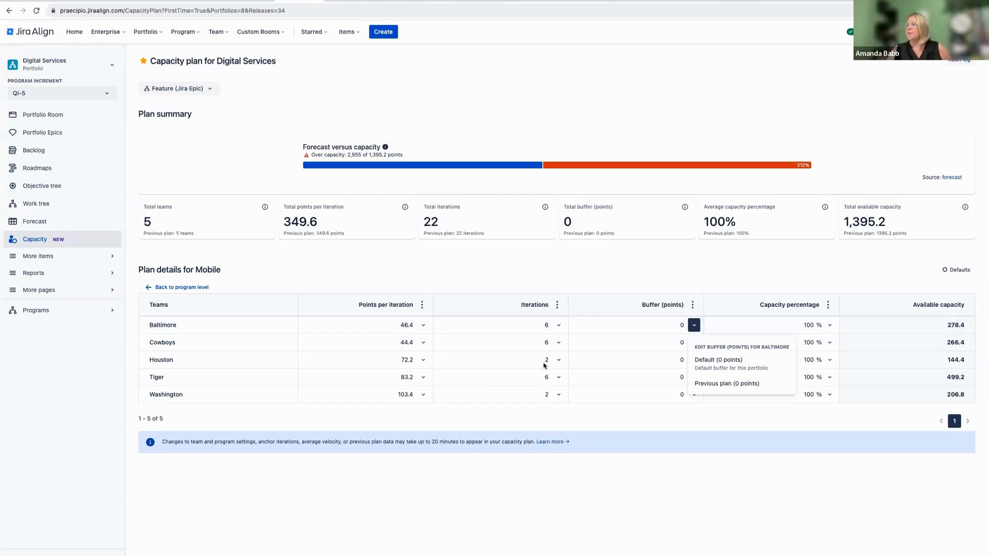
{"action": "left_click", "coordinate": [828, 327]}
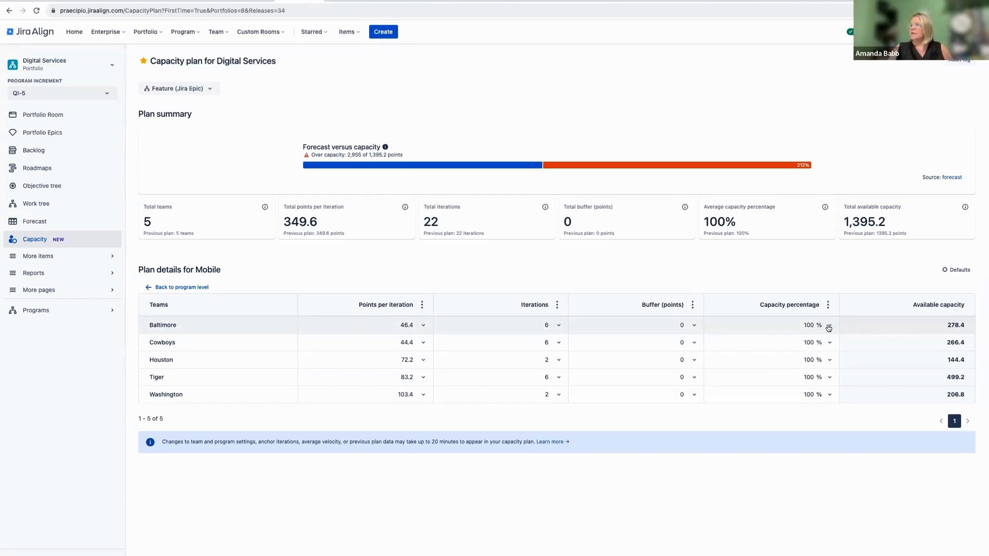
{"action": "left_click", "coordinate": [830, 325]}
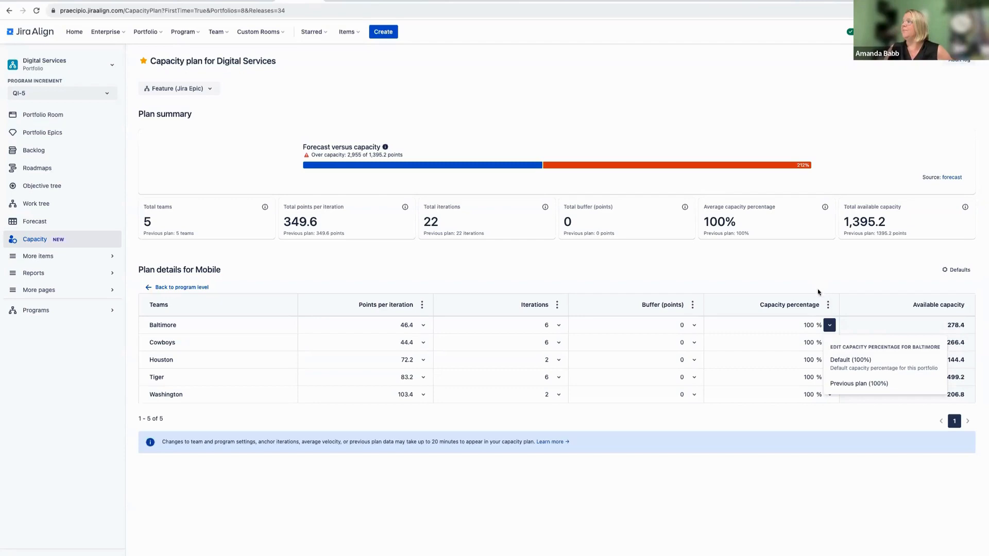
{"action": "left_click", "coordinate": [810, 365]}
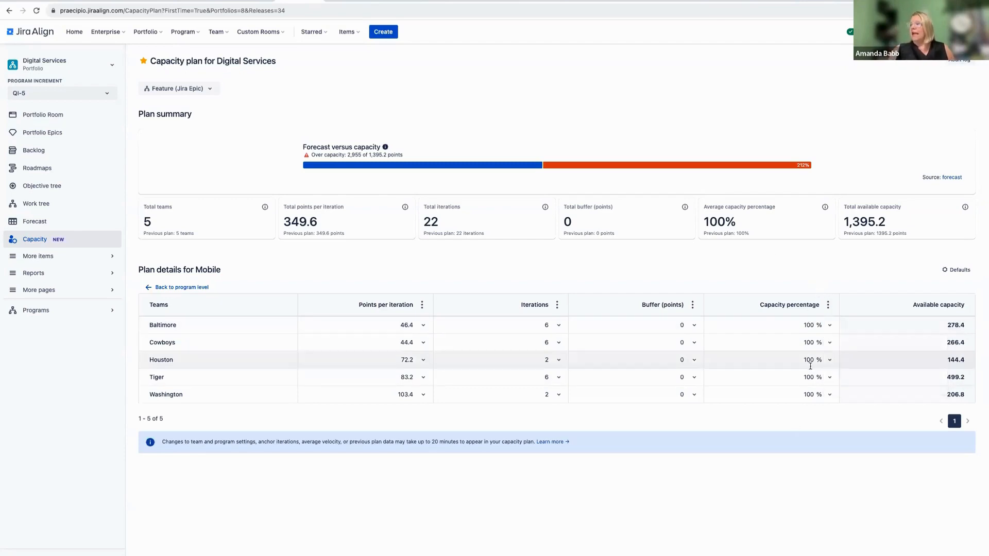
{"action": "mouse_move", "coordinate": [810, 365]}
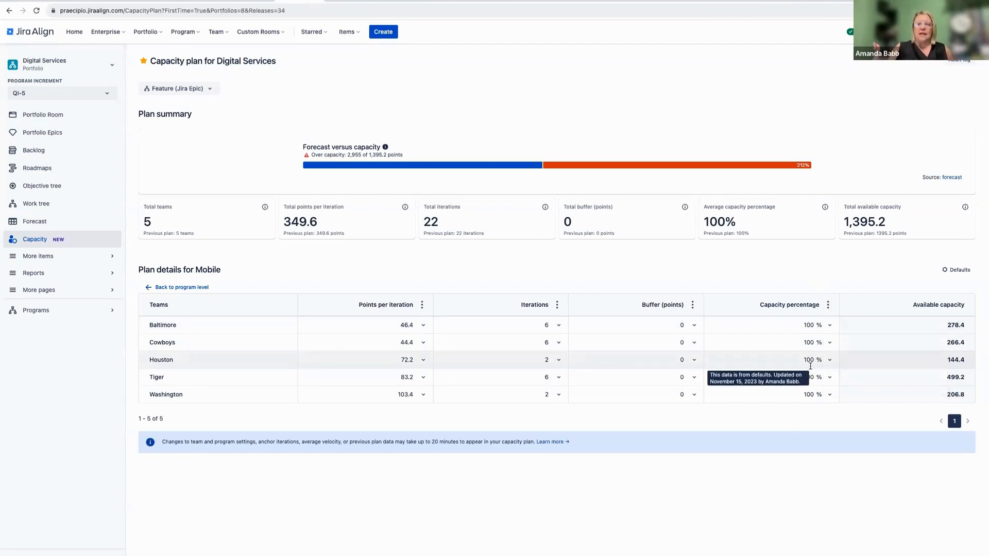